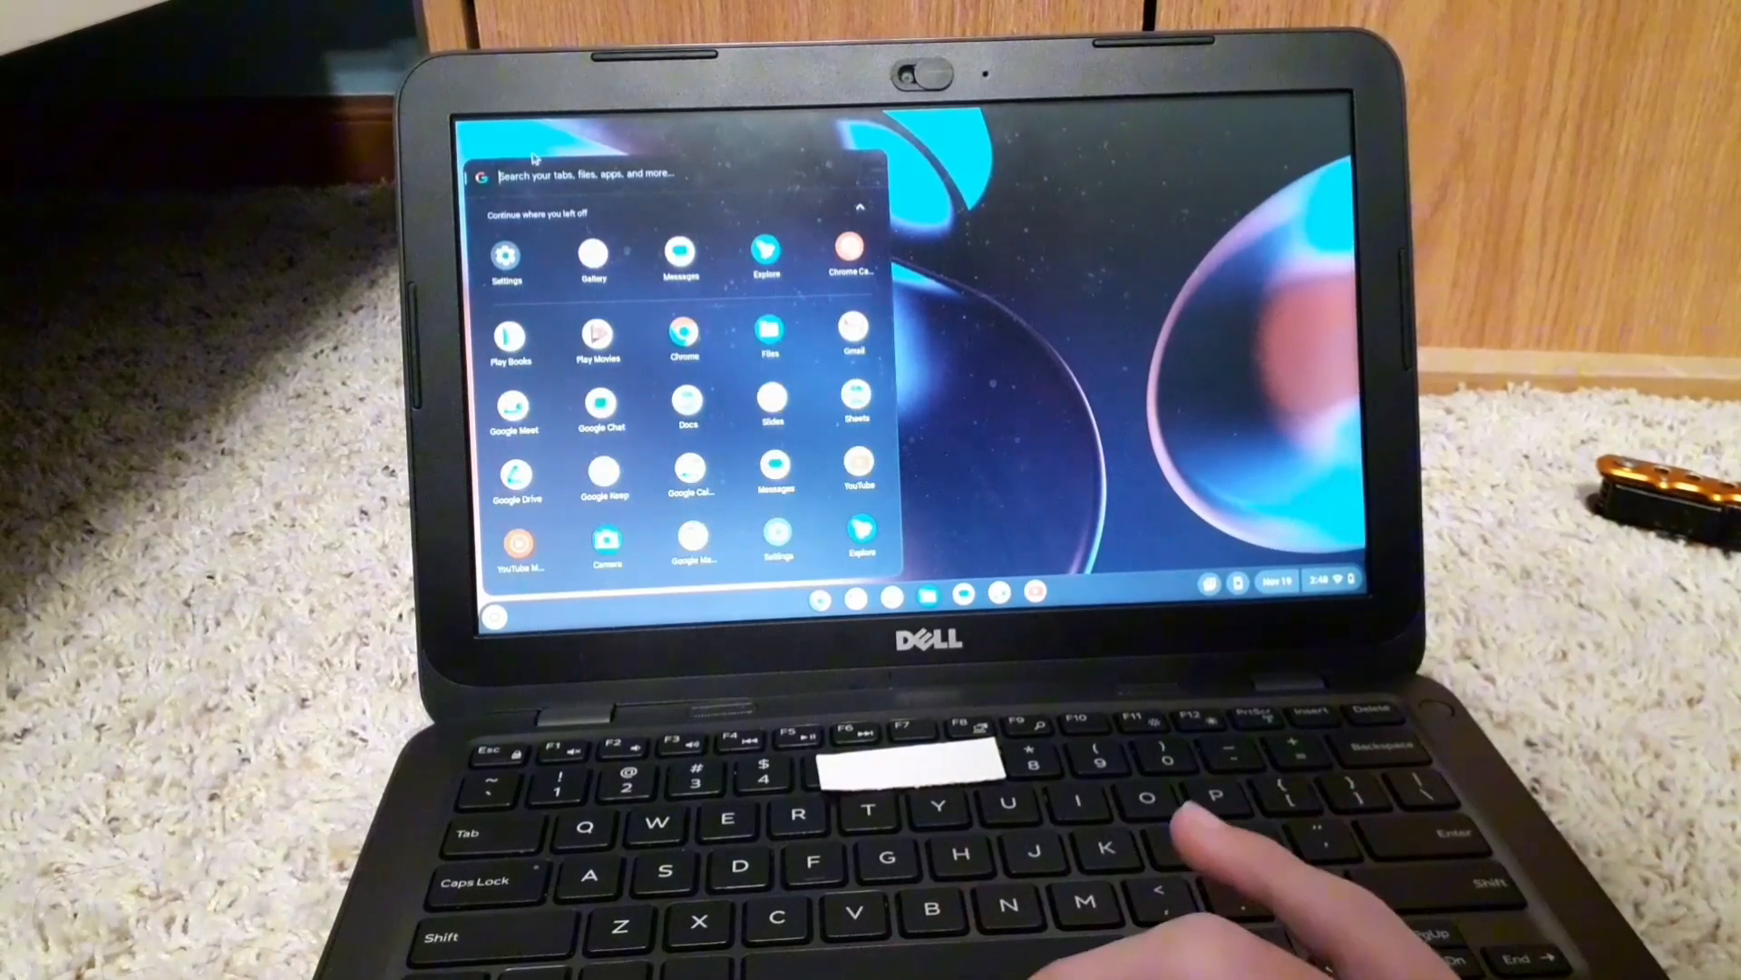
type("diagnostics")
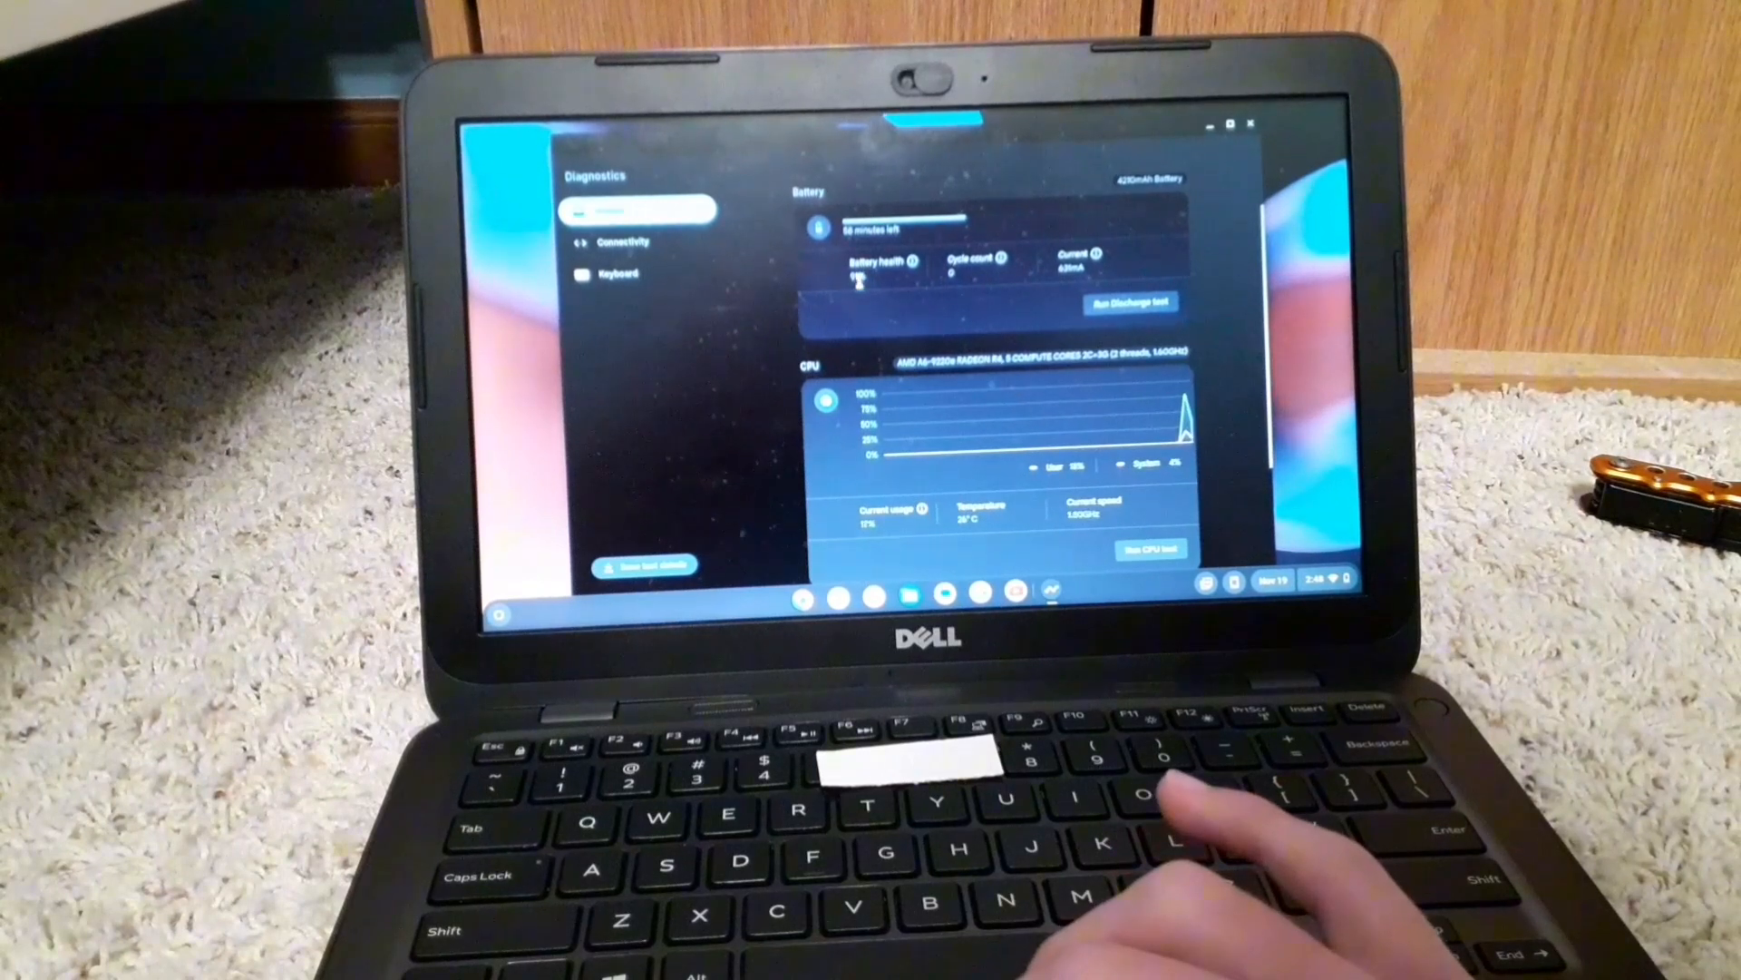
scroll("down", 3)
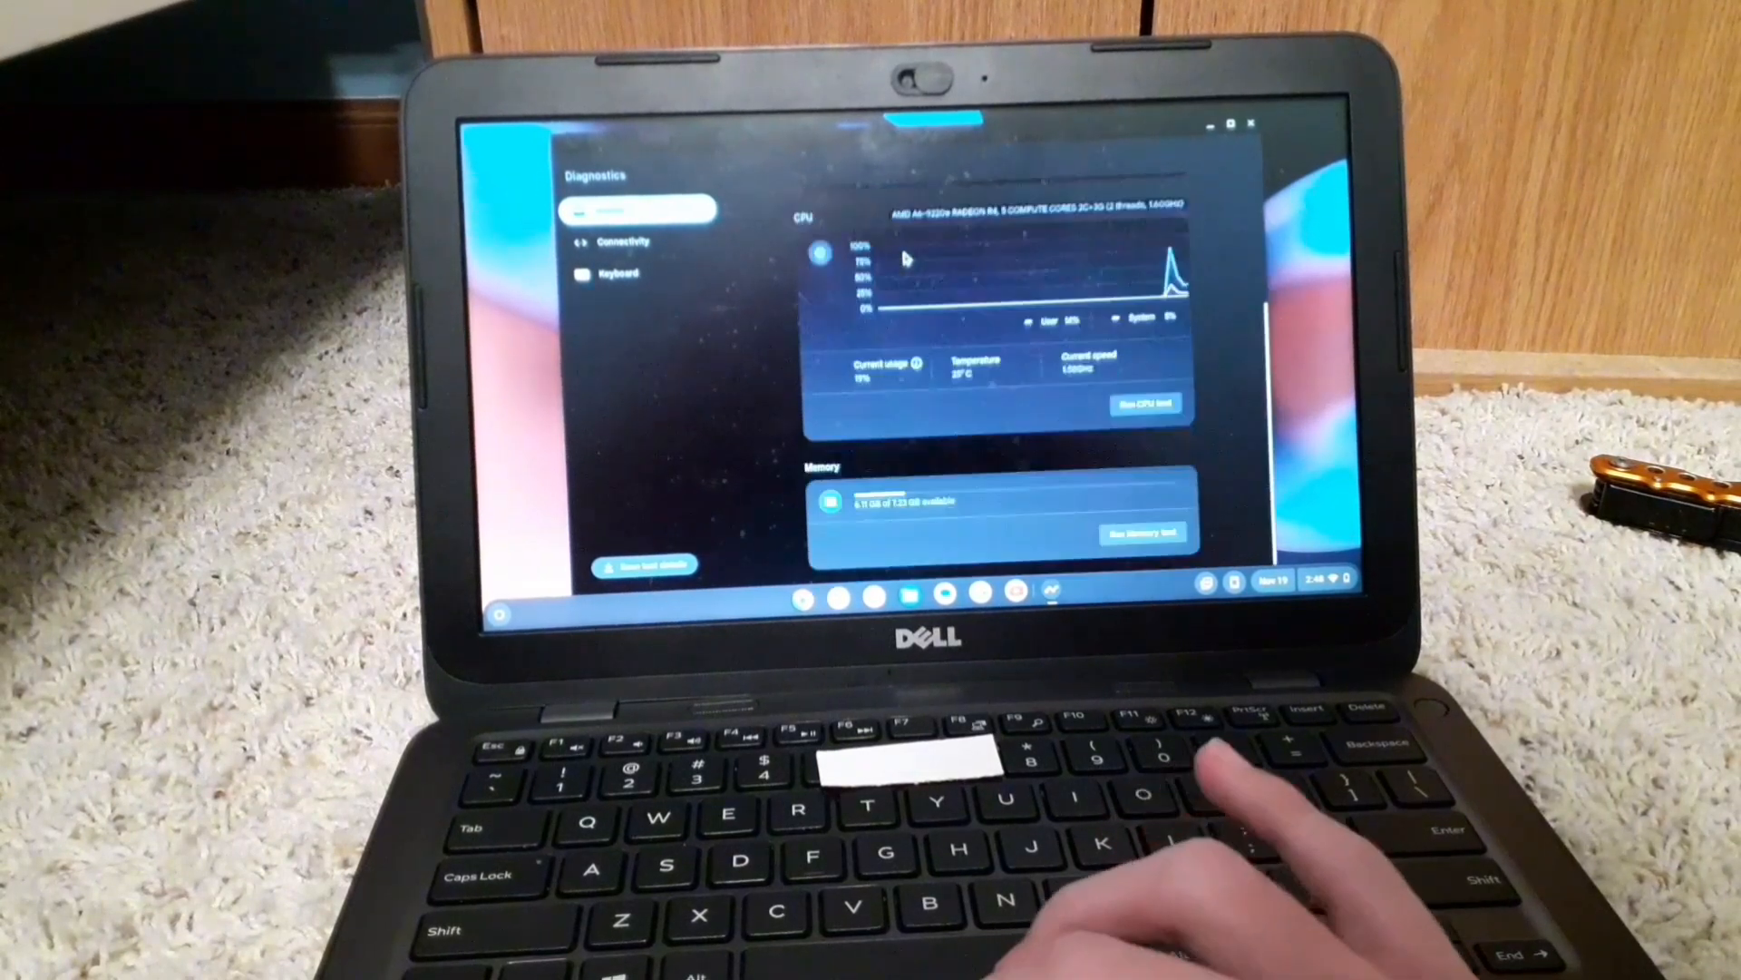